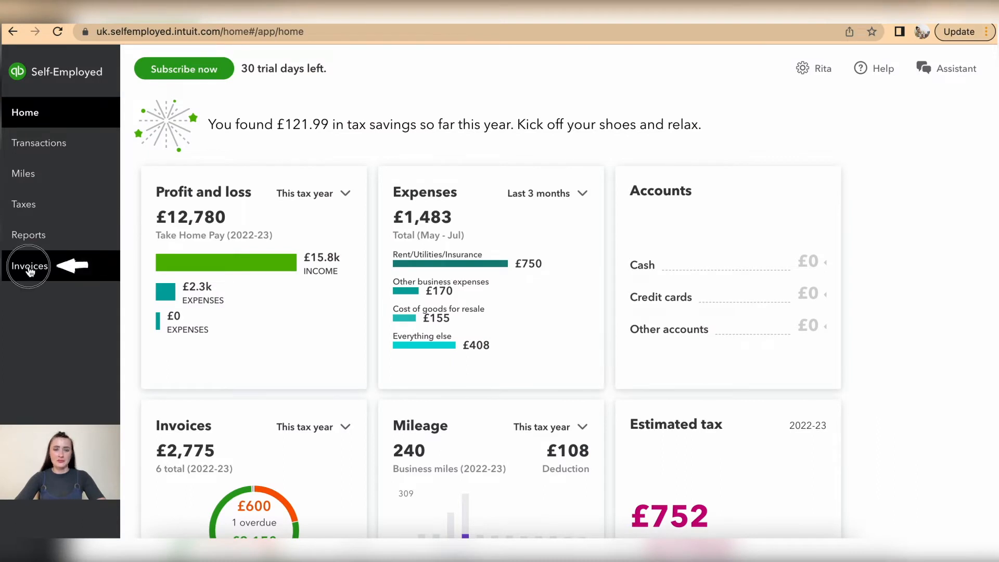
# Start a new blank invoice, number 110, from the Invoices list.
pyautogui.click(29, 265)
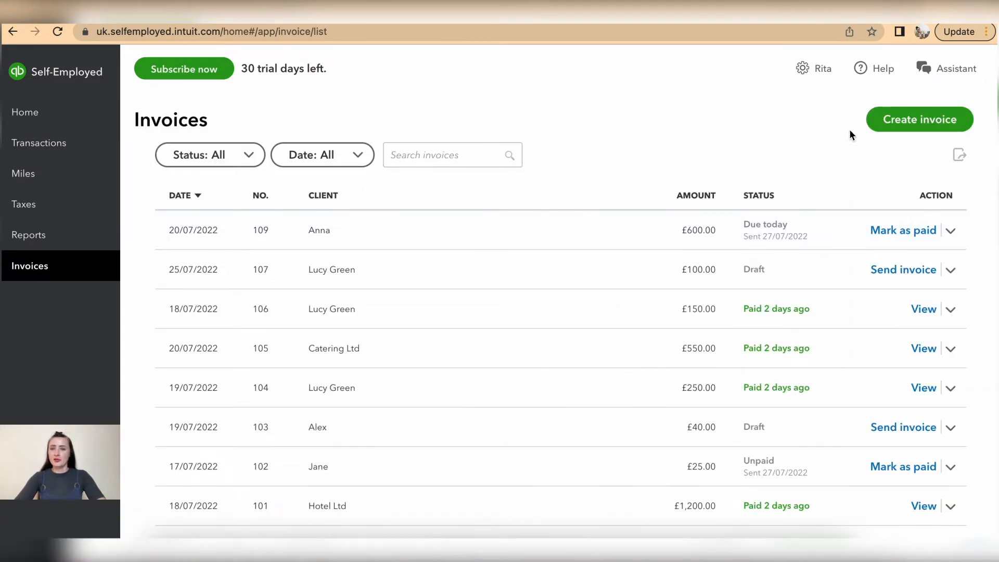
pyautogui.click(919, 119)
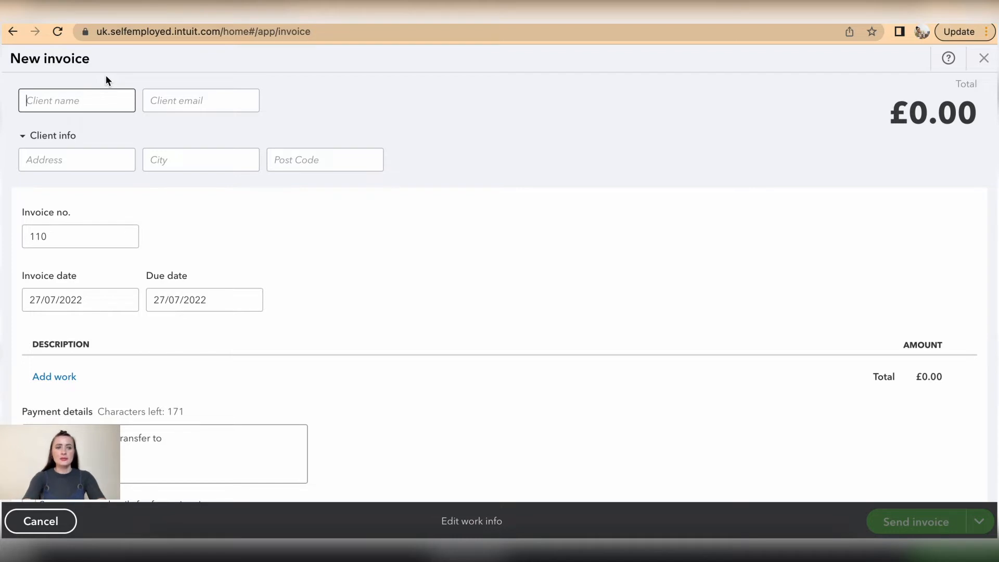
# Enter client name Rachel and use the first saved email address as client email.
pyautogui.write('R')
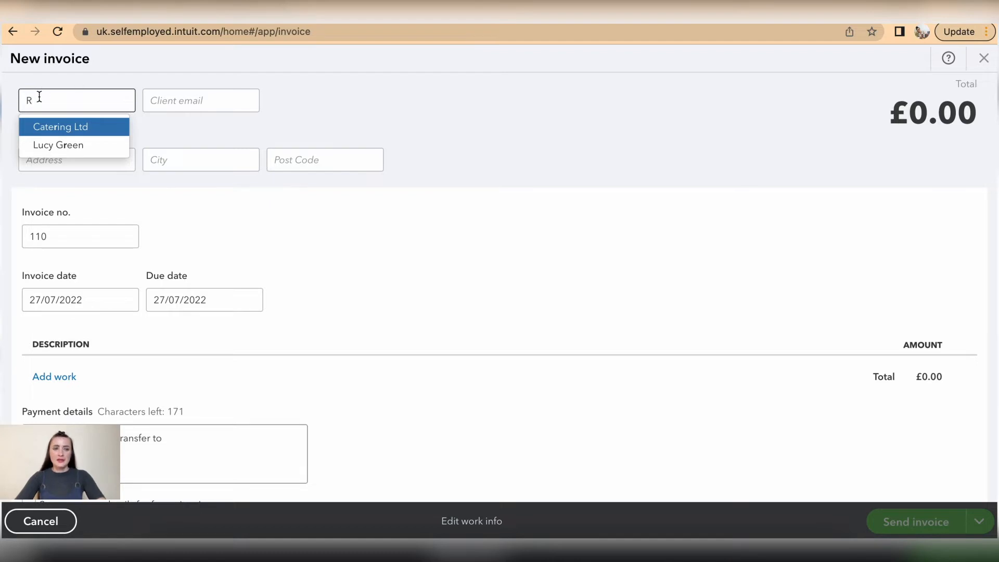
pyautogui.moveTo(73, 130)
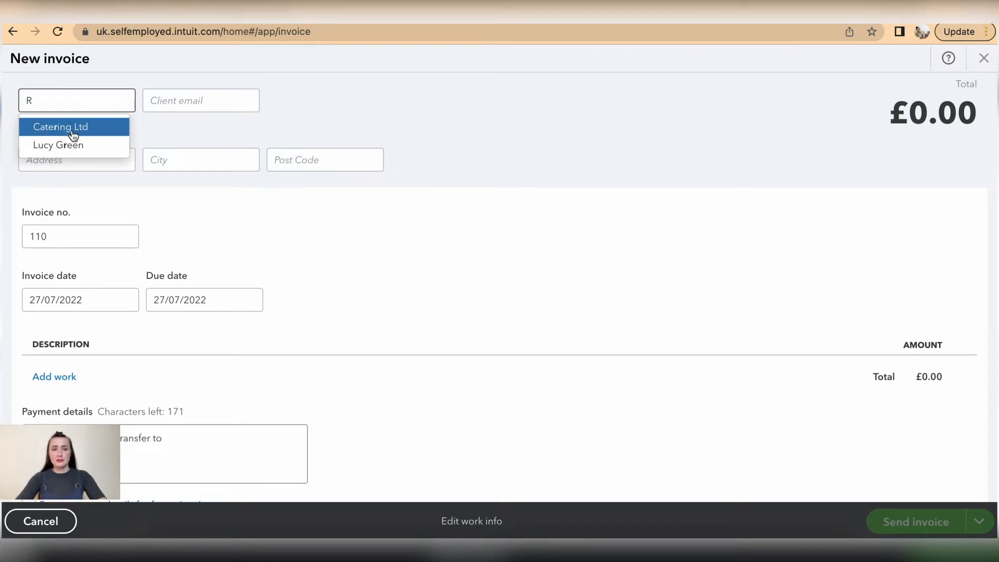
pyautogui.moveTo(58, 144)
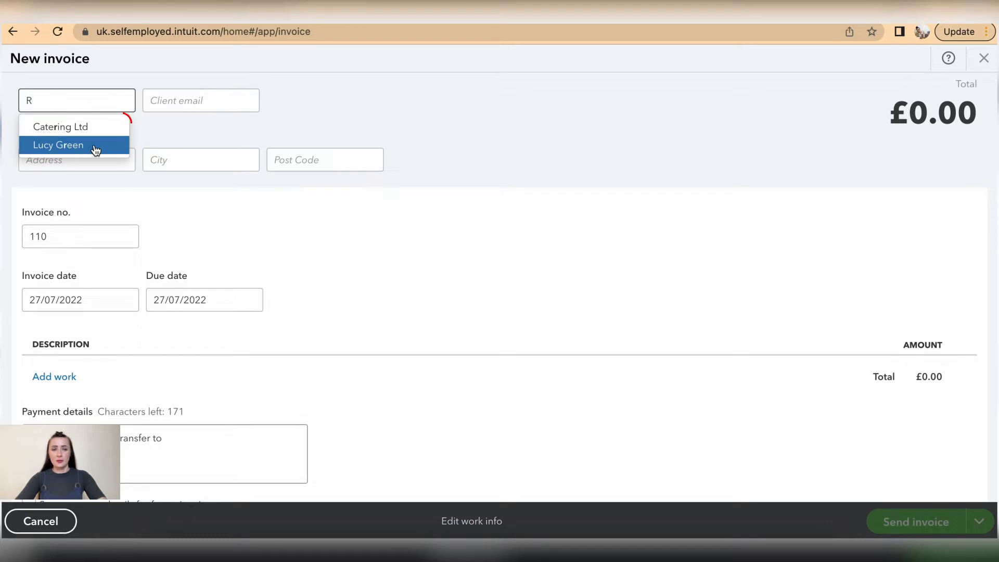
pyautogui.write('achel')
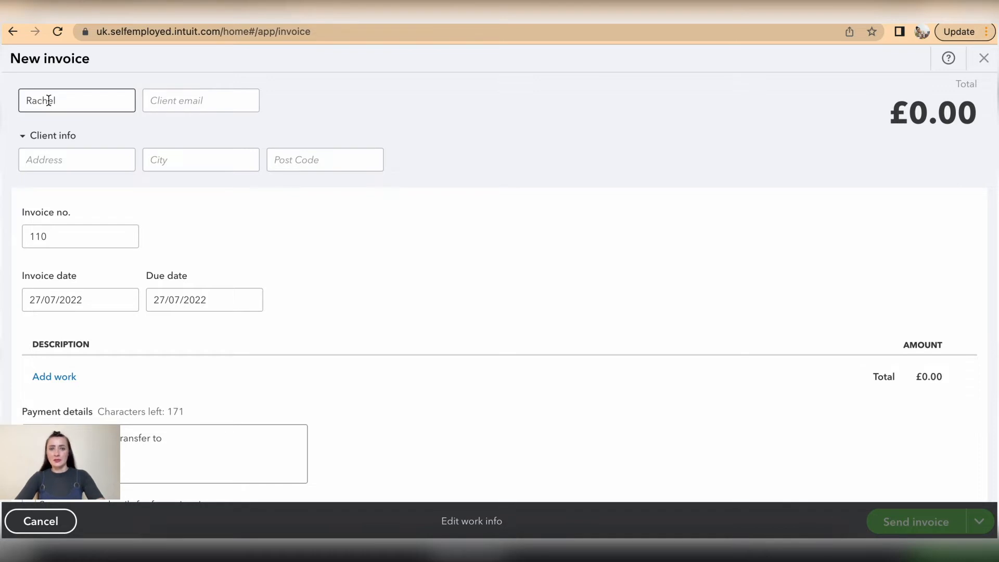
pyautogui.click(201, 100)
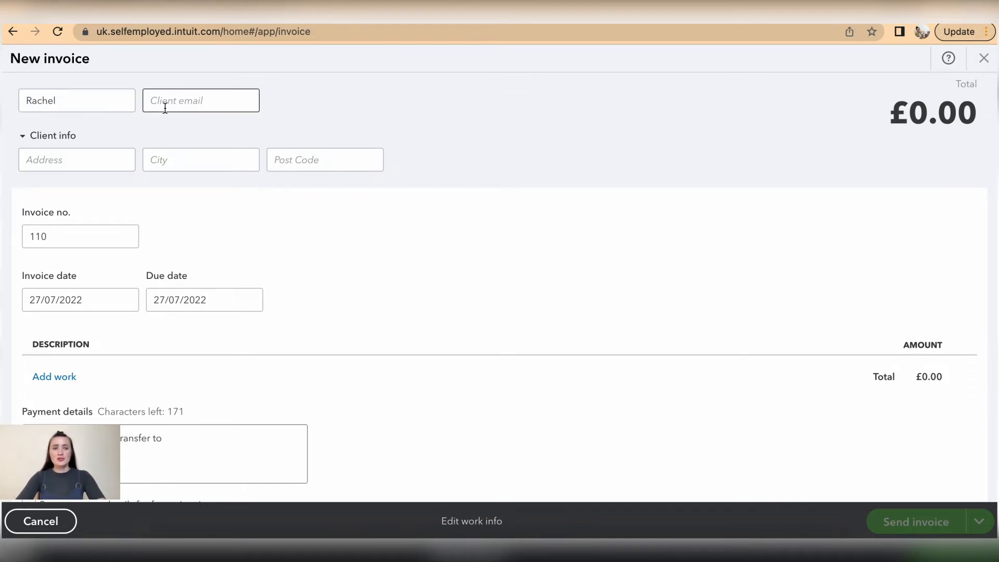
pyautogui.click(200, 100)
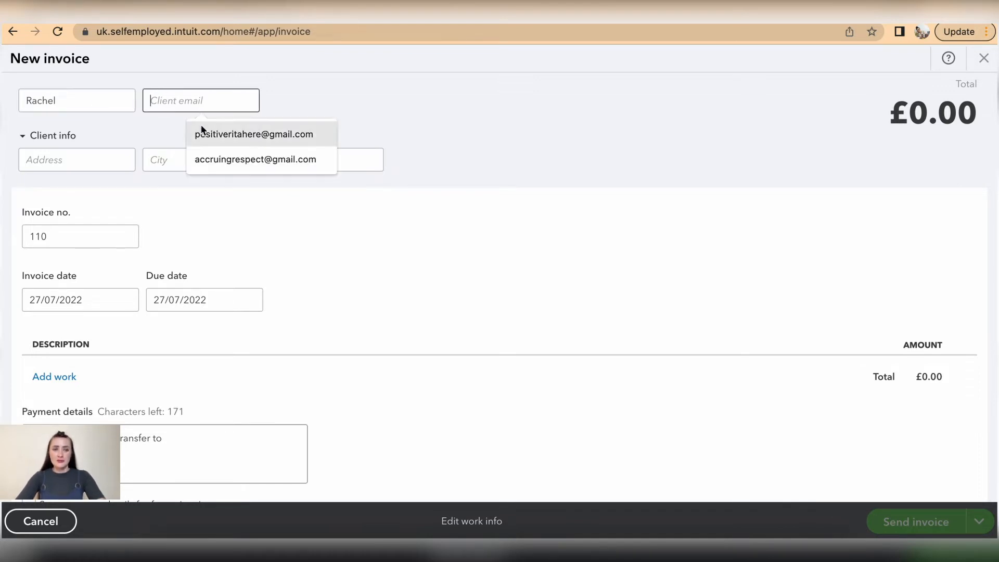
pyautogui.click(254, 134)
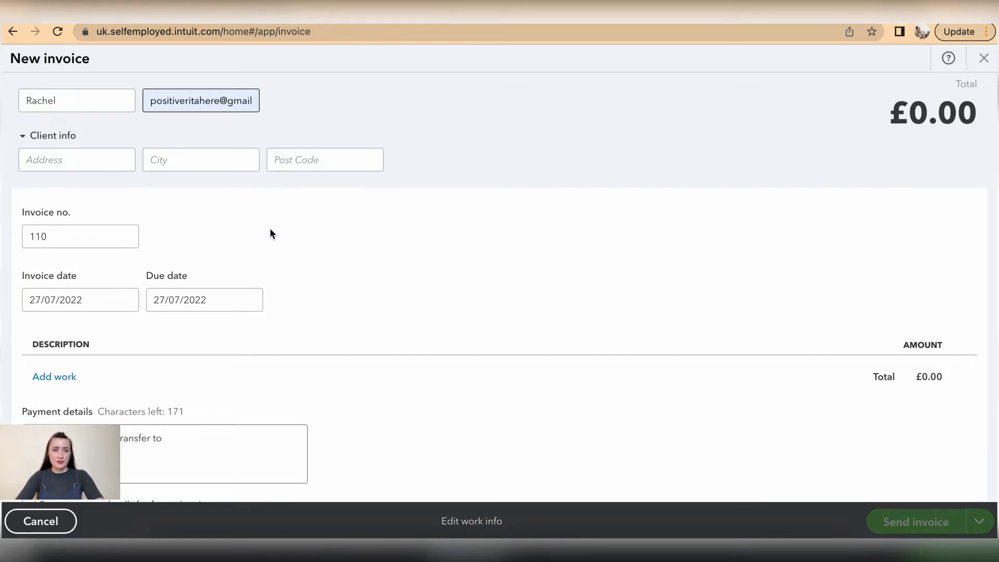
# Change the invoice date to 19/07/2022.
pyautogui.scroll(-3)
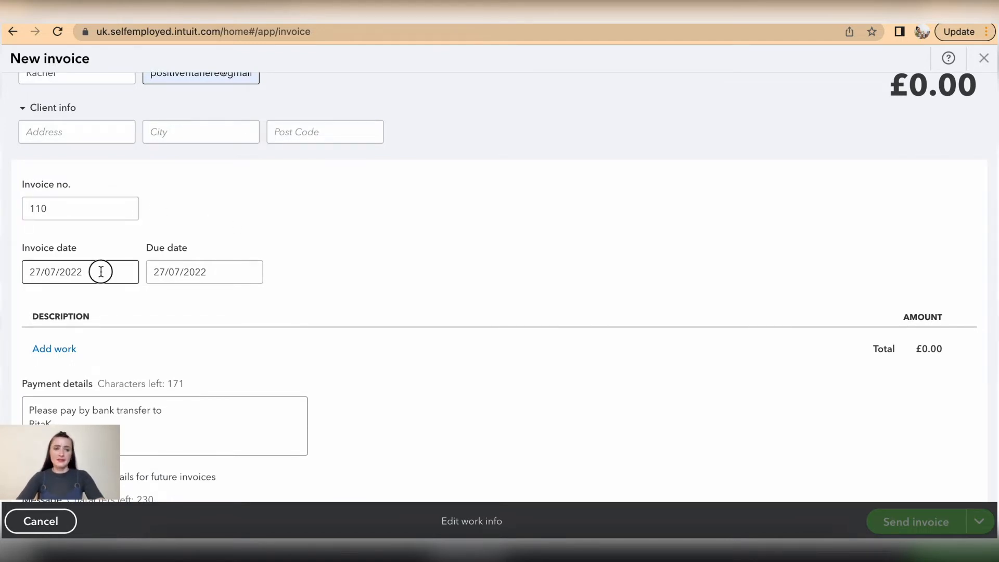
pyautogui.click(80, 271)
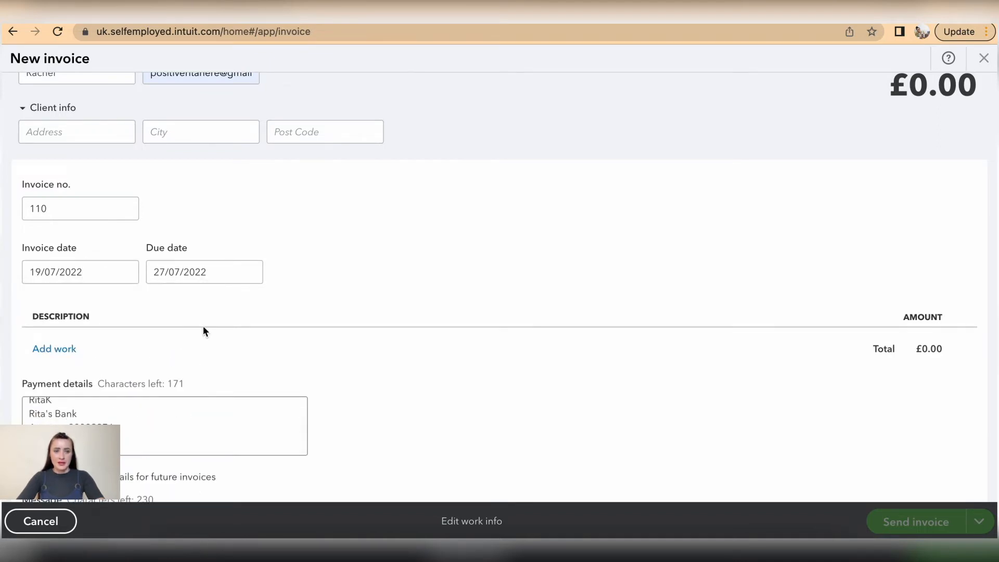
pyautogui.scroll(-3)
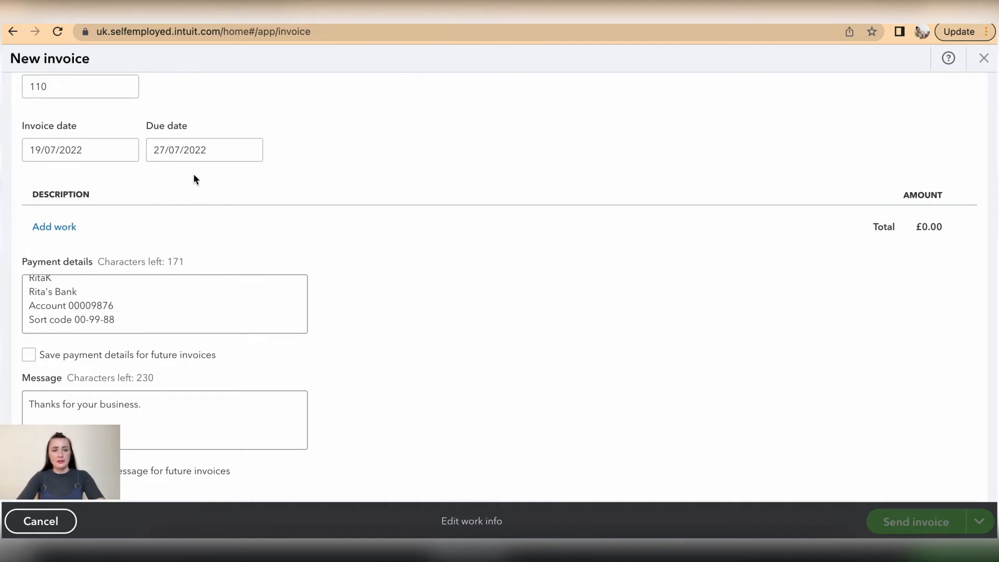
pyautogui.moveTo(201, 194)
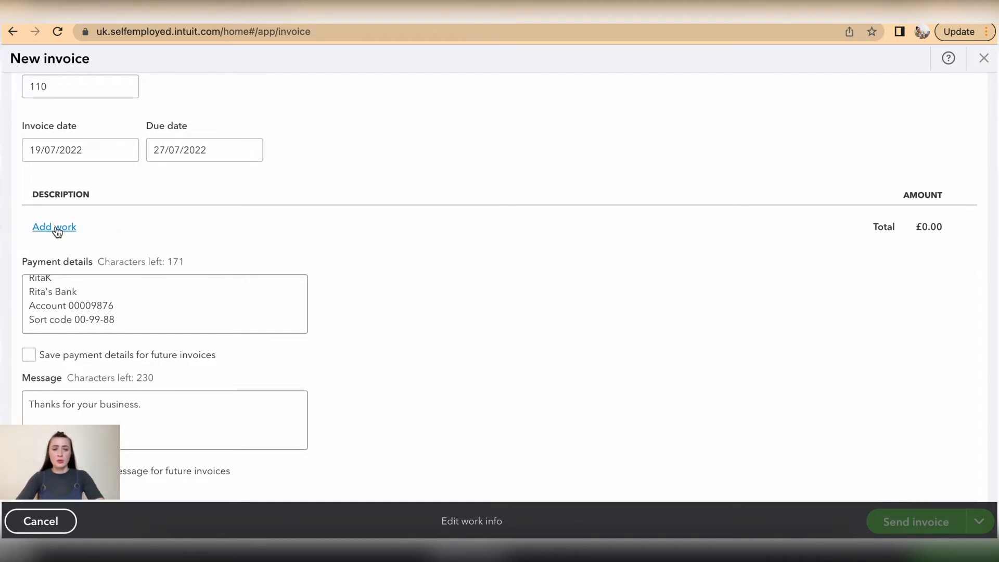
# Add a work line using the saved Washing & Ironing services item.
pyautogui.click(54, 227)
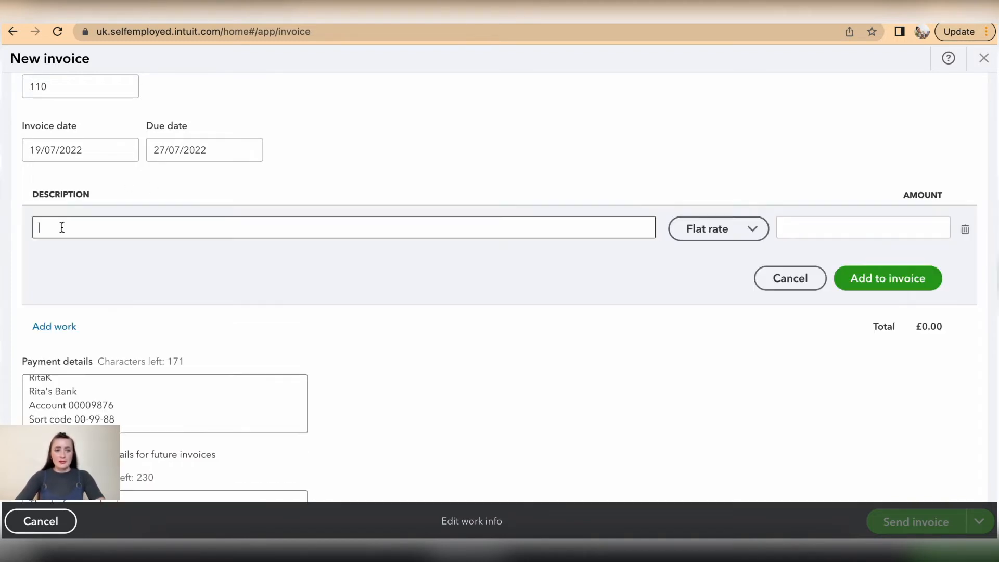
pyautogui.write('Ser')
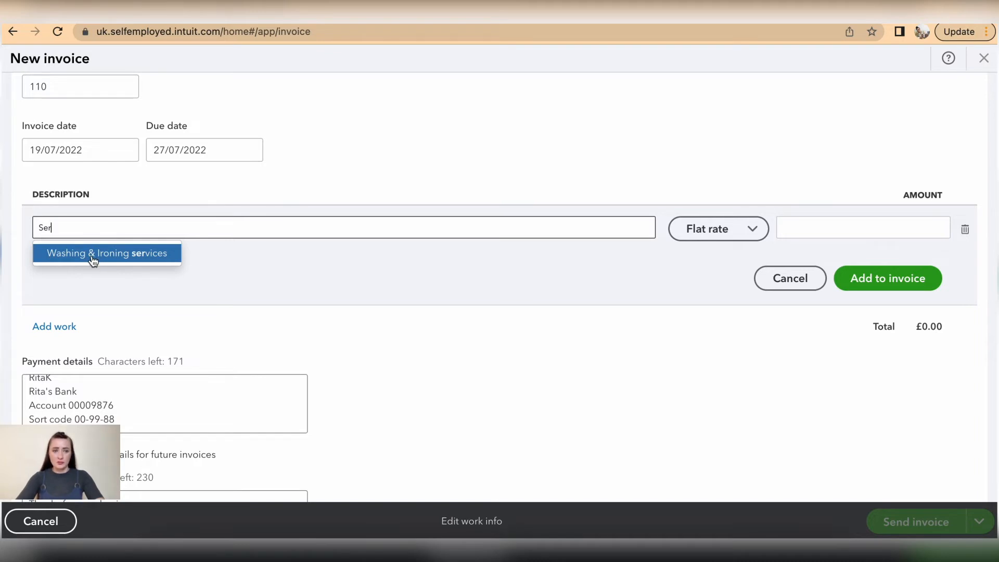
pyautogui.moveTo(105, 258)
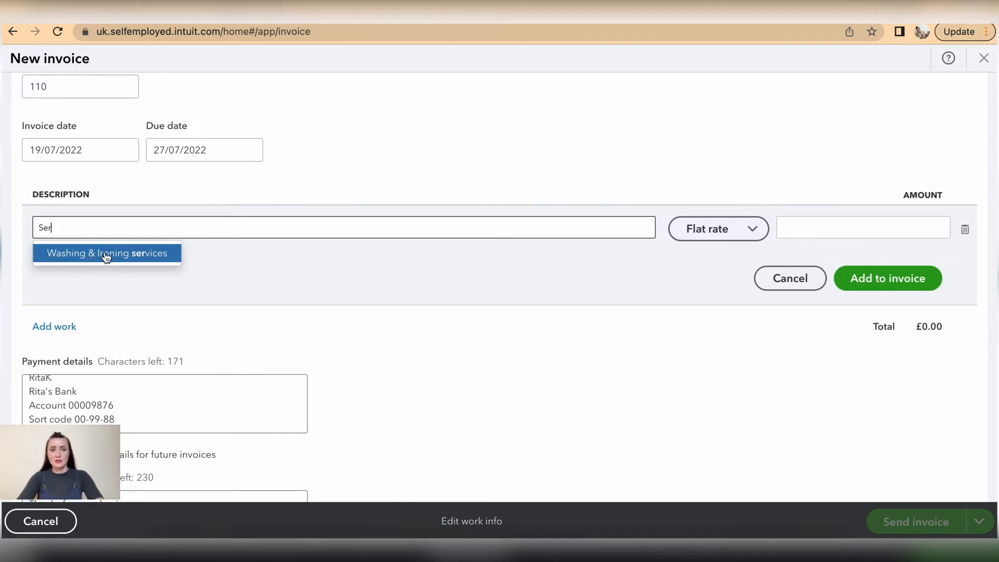
pyautogui.click(107, 253)
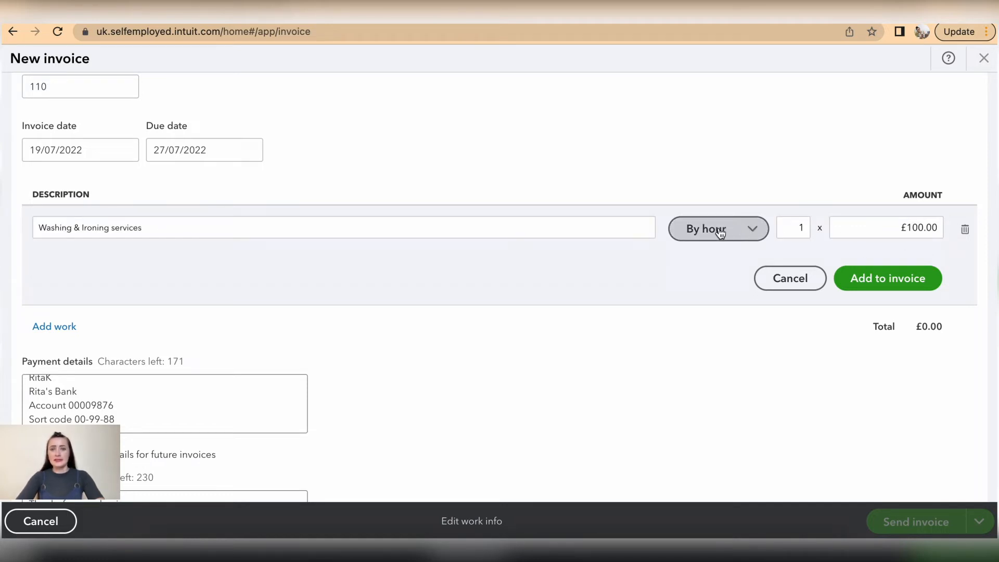
pyautogui.moveTo(693, 256)
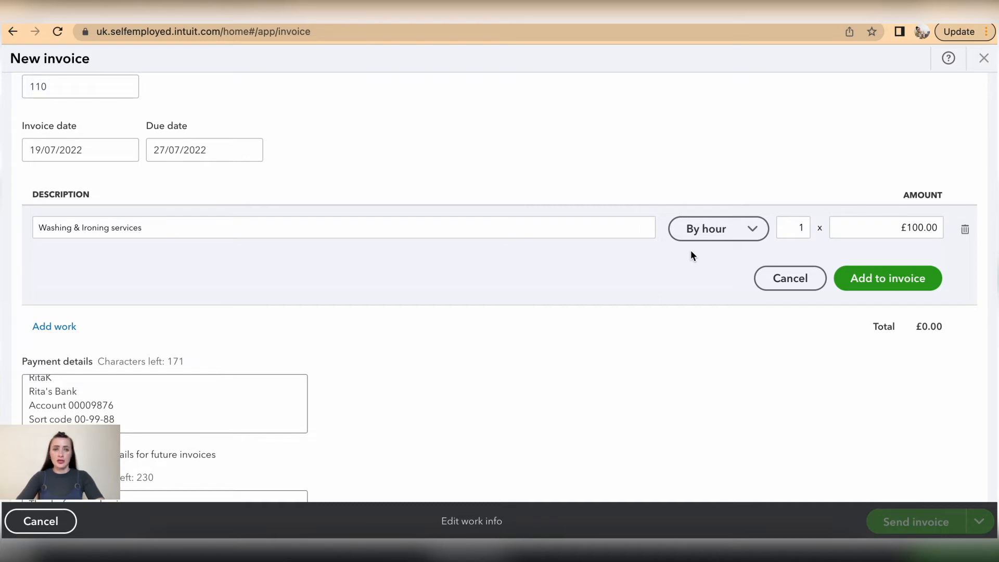
pyautogui.moveTo(573, 260)
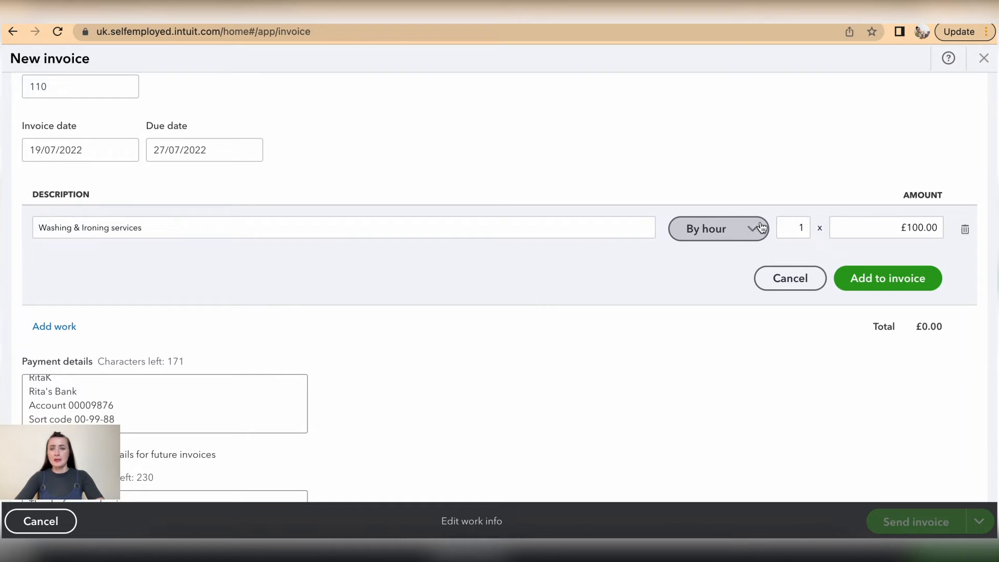
# Try flat rate for the Washing & Ironing line, then return it to billing by hour.
pyautogui.click(793, 228)
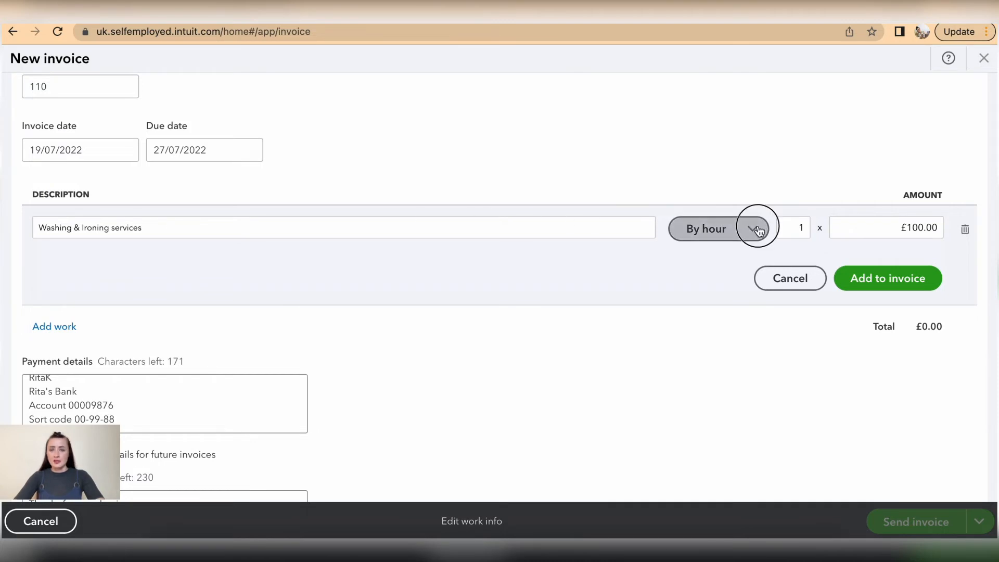
pyautogui.click(751, 228)
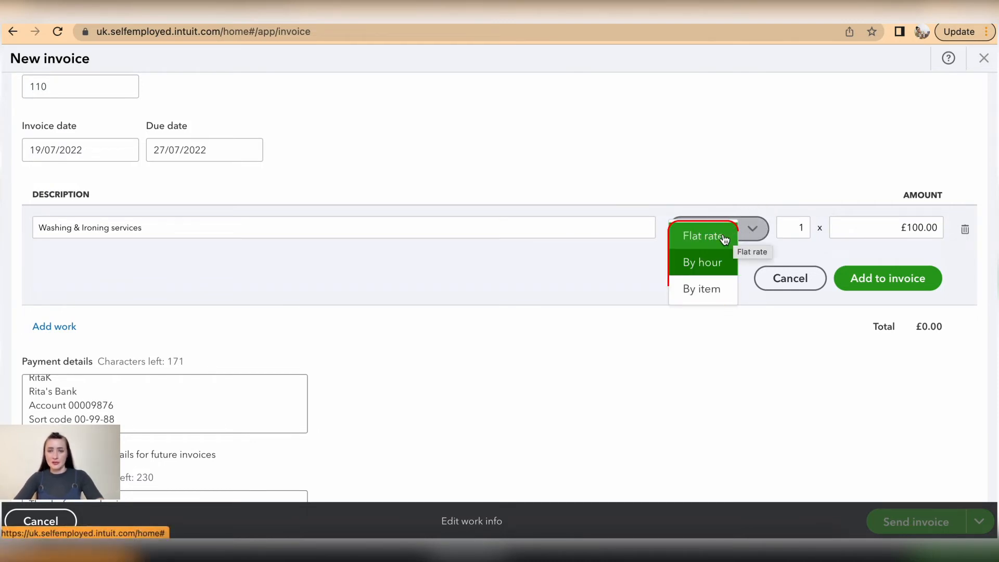
pyautogui.click(702, 236)
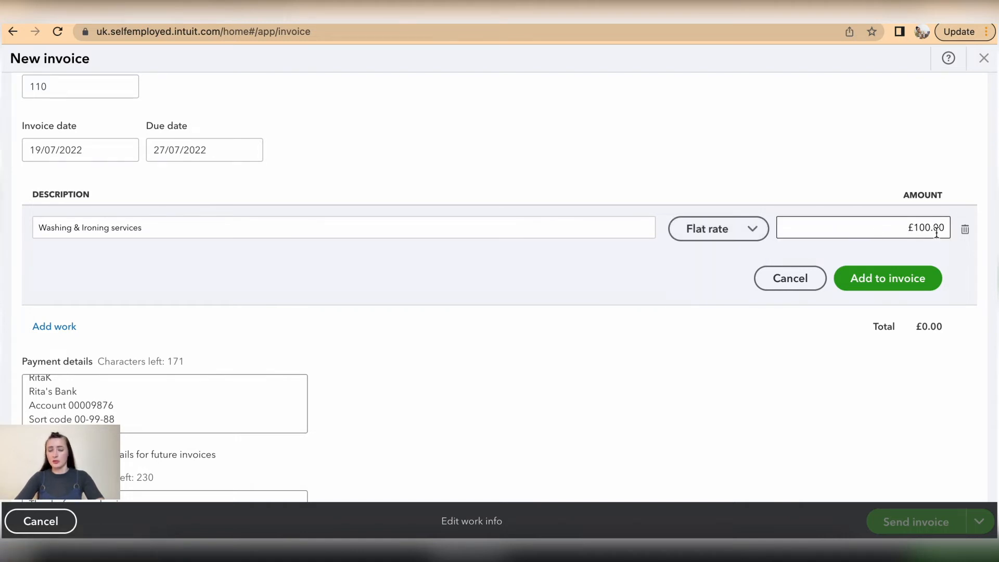
pyautogui.click(717, 227)
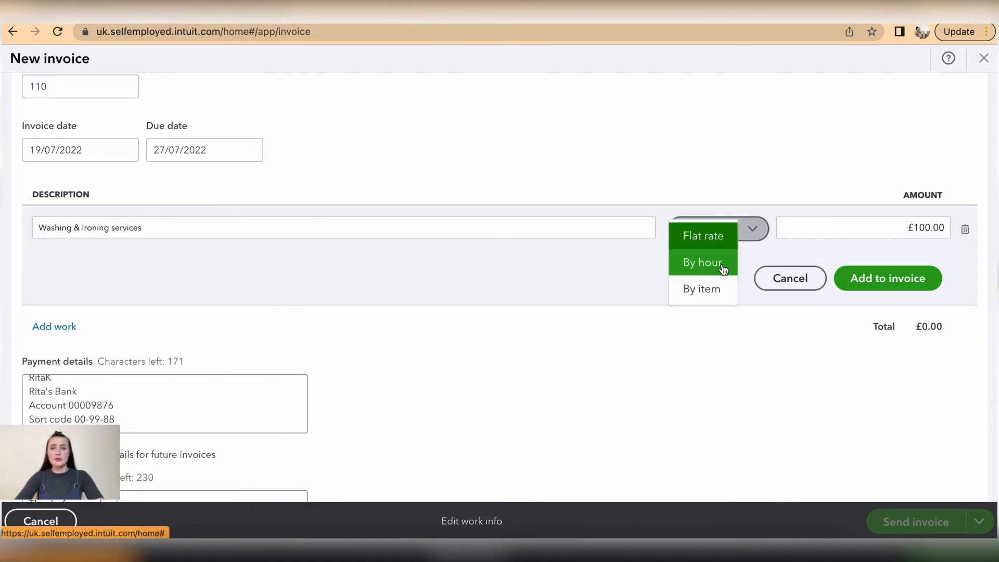
pyautogui.click(702, 263)
pyautogui.write('5')
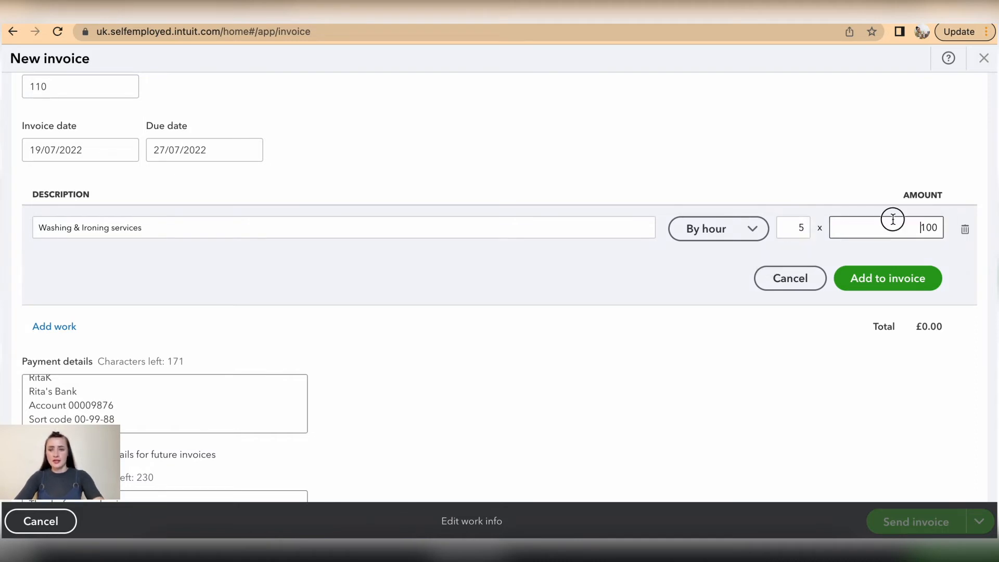
# Set the hourly rate to £35 for 5 hours (£175) and add the line to the invoice.
pyautogui.write('35')
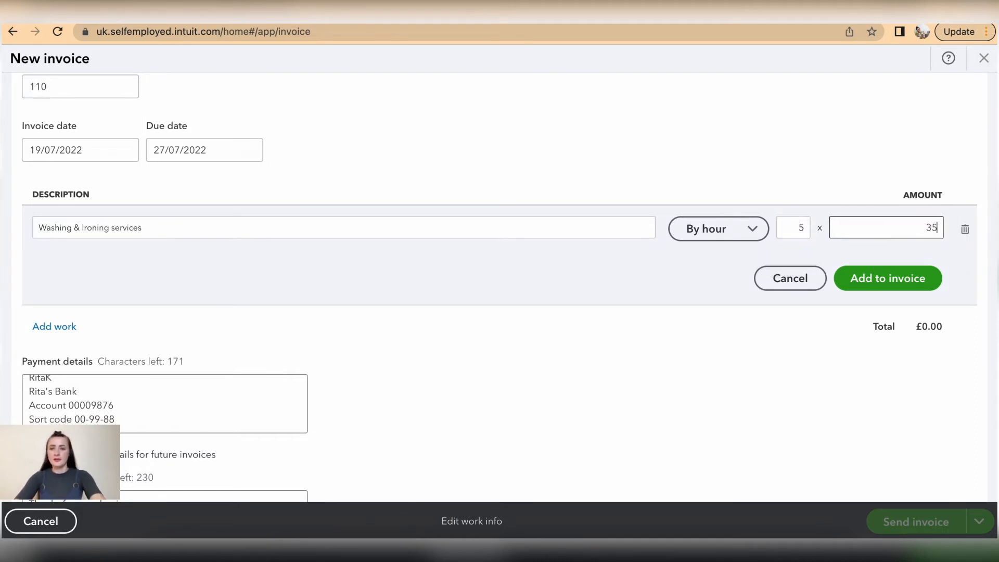
pyautogui.click(719, 228)
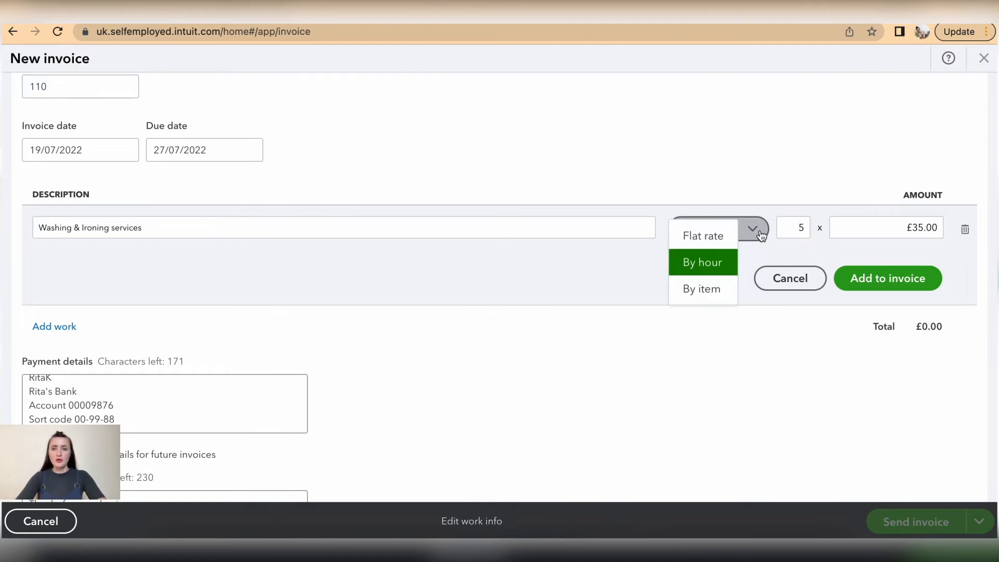
pyautogui.moveTo(702, 288)
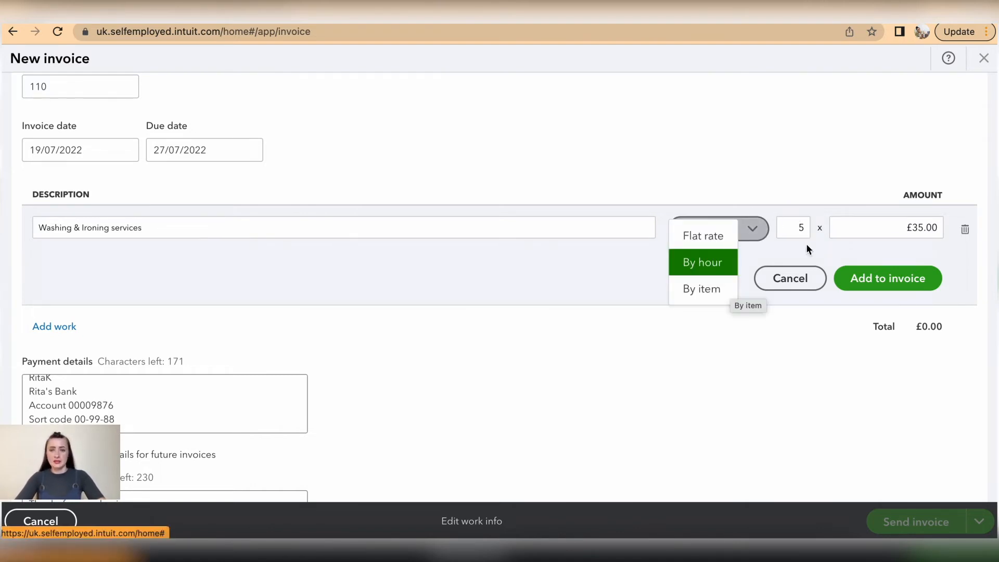
pyautogui.click(703, 262)
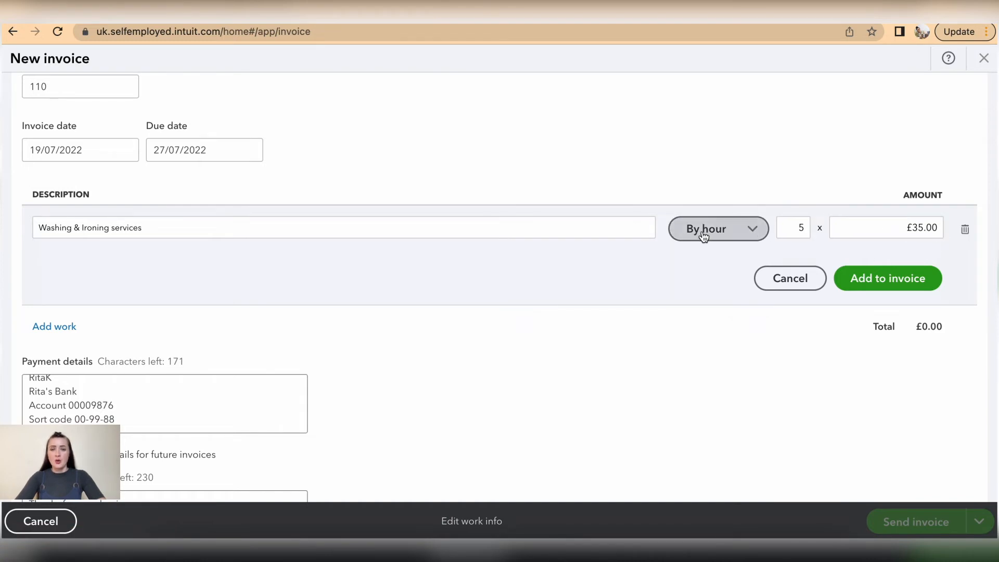
pyautogui.moveTo(898, 246)
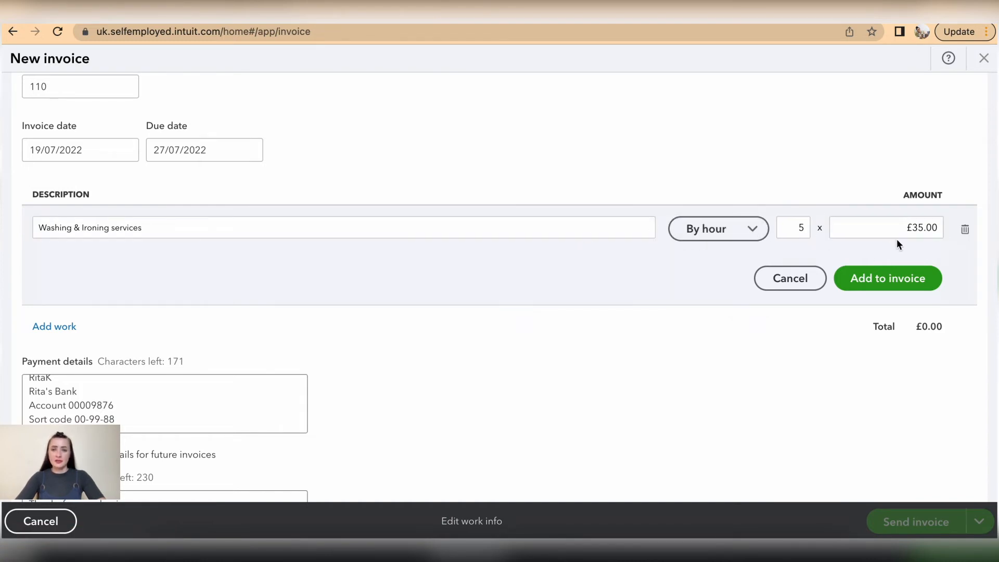
pyautogui.click(887, 278)
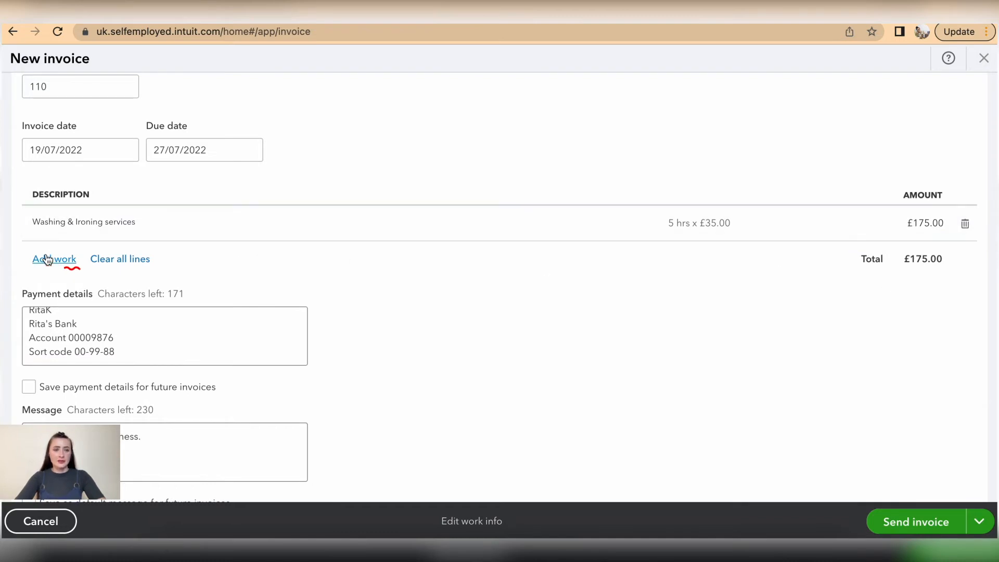
# Add a flat-rate Delivery line of £15, bringing the invoice total to £190.
pyautogui.click(54, 259)
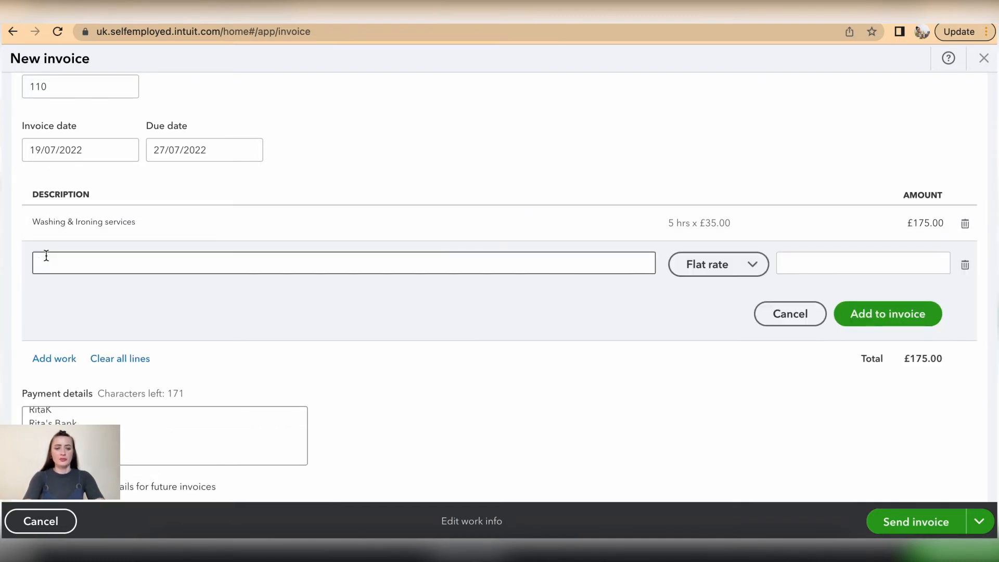
pyautogui.write('Delivery')
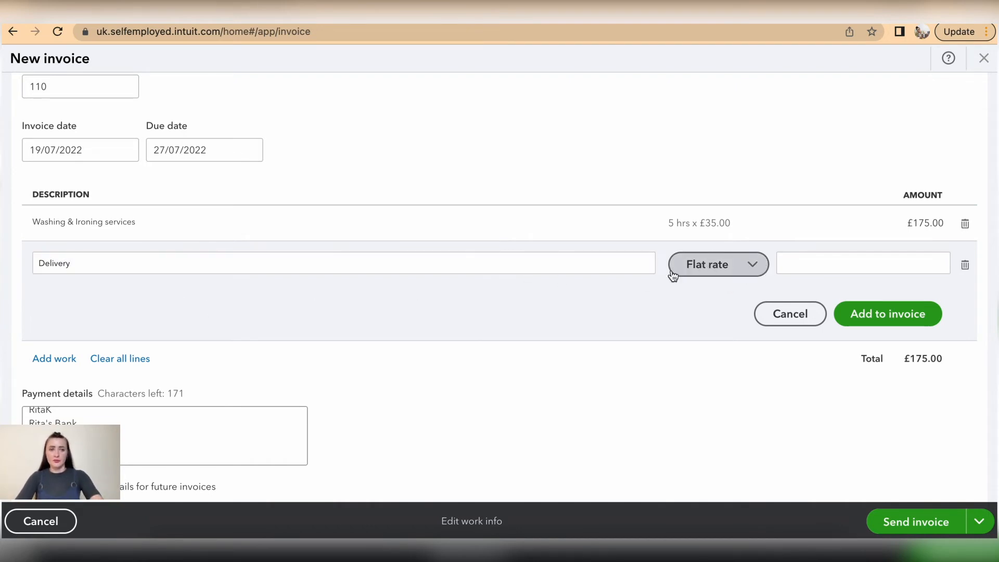
pyautogui.click(863, 263)
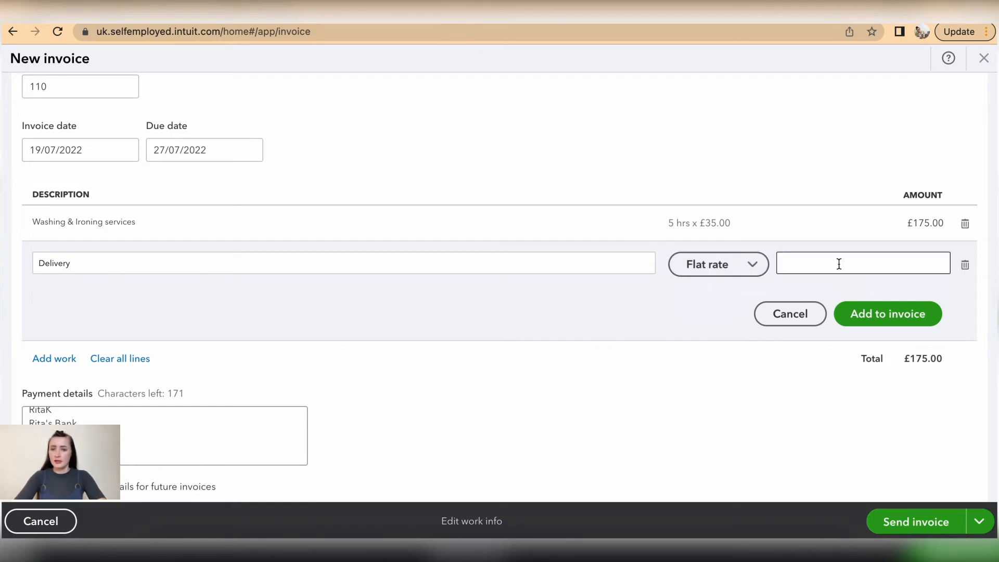
pyautogui.write('15')
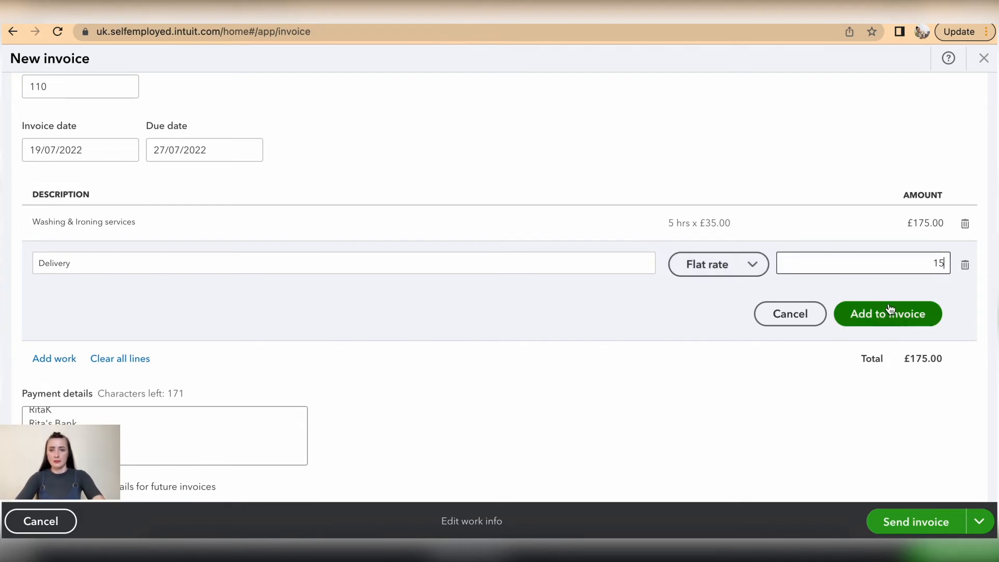
pyautogui.click(887, 313)
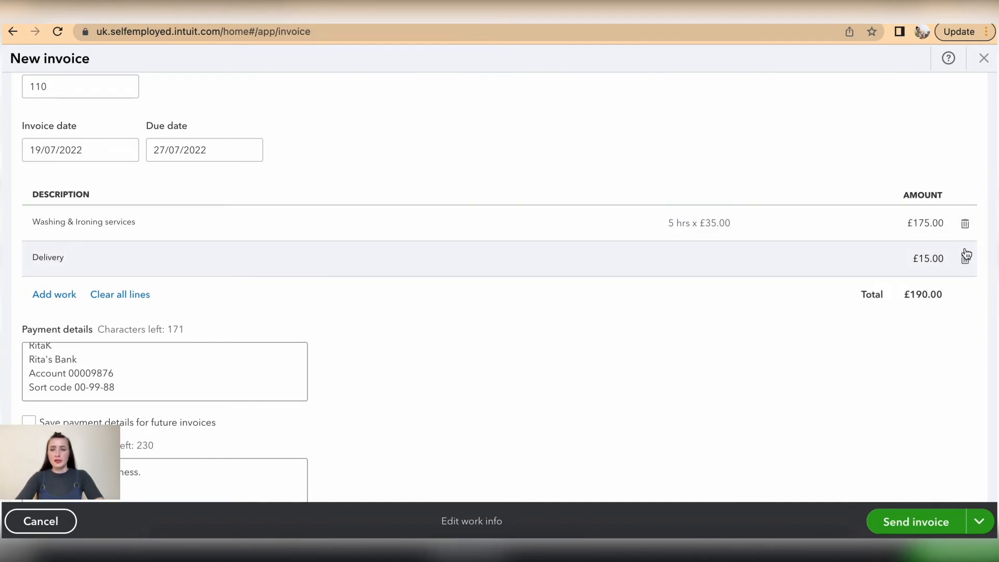
pyautogui.moveTo(964, 261)
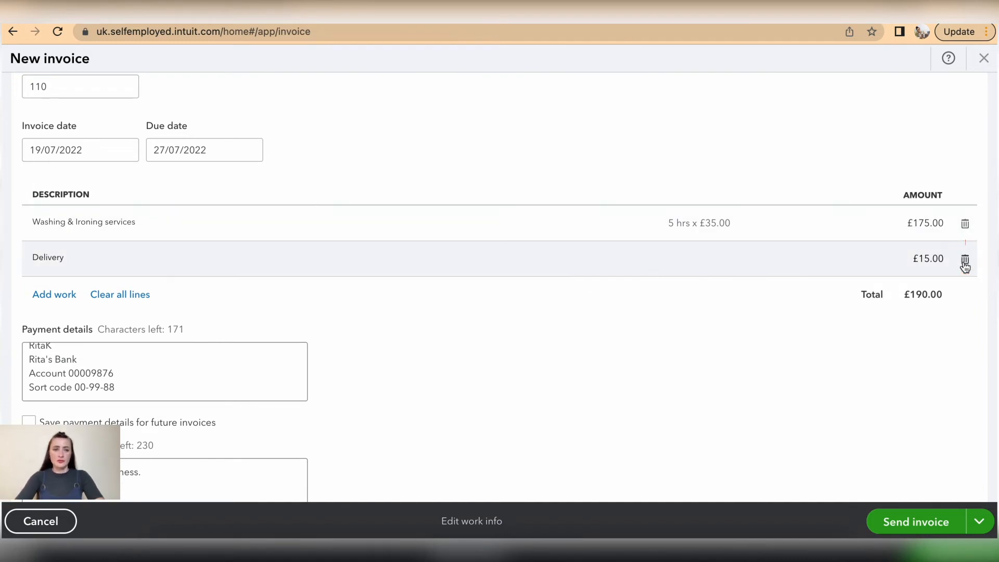
pyautogui.scroll(-3)
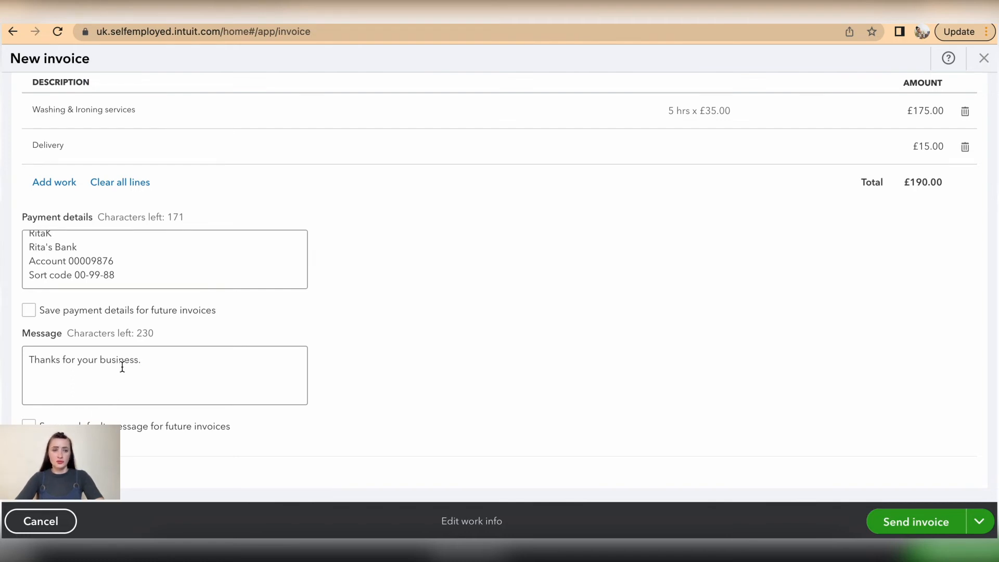
# Save payment details and message as defaults, then proceed to send the invoice by email.
pyautogui.click(28, 310)
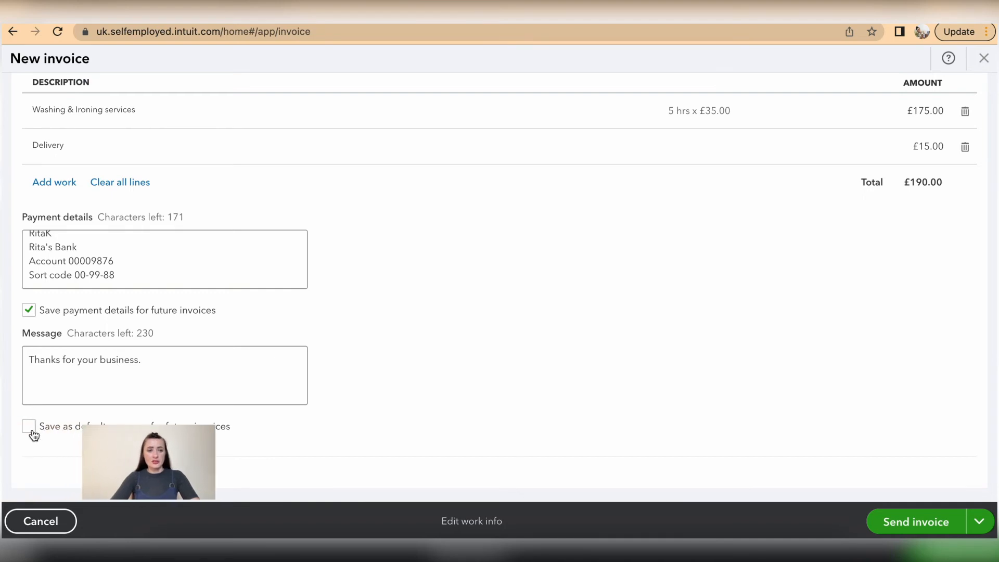
pyautogui.click(29, 426)
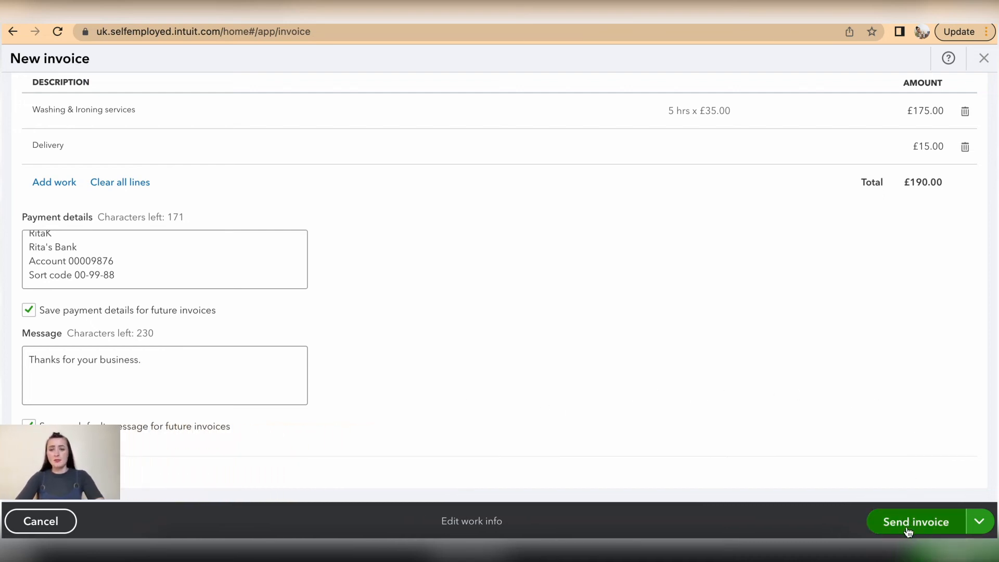
pyautogui.click(981, 522)
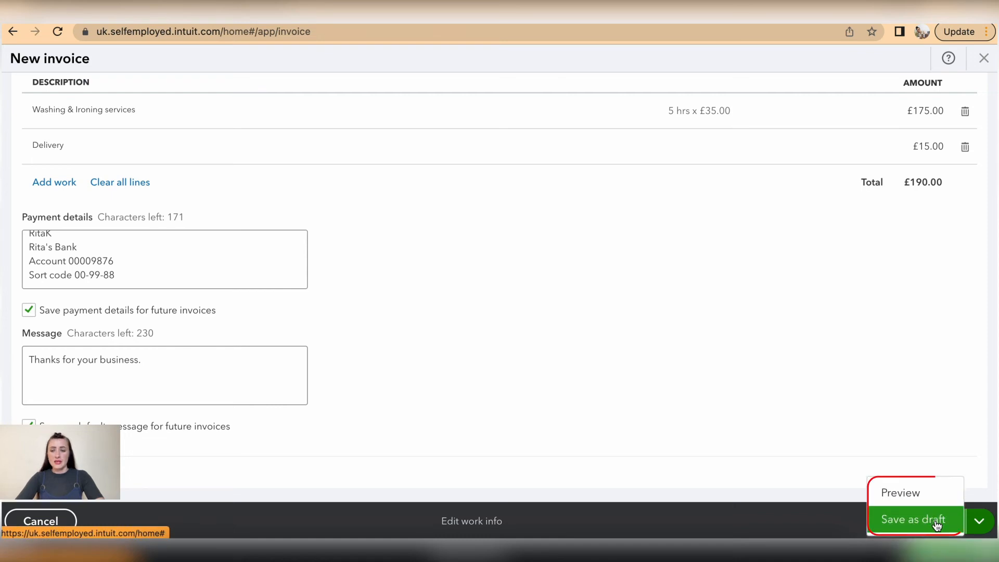
pyautogui.click(900, 492)
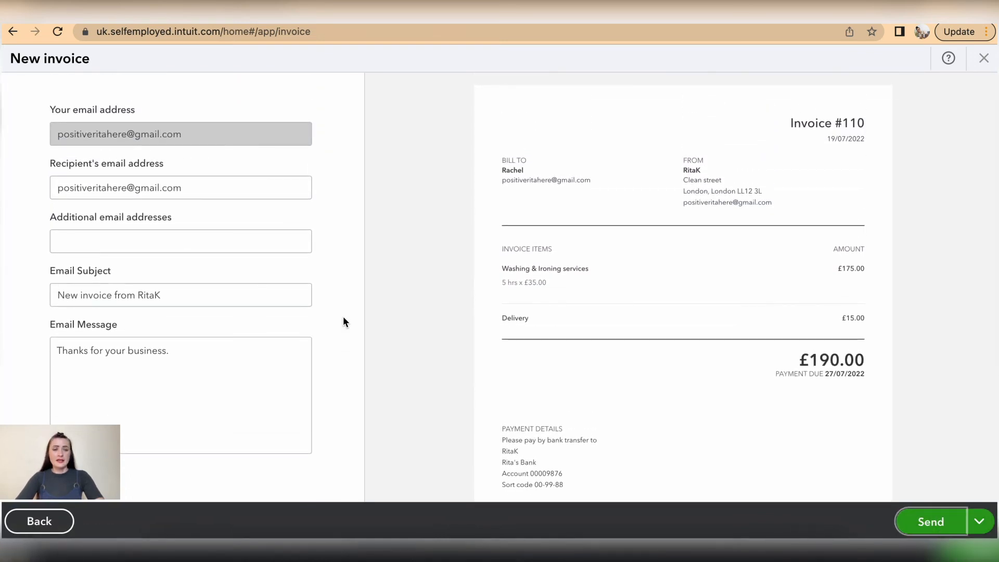
pyautogui.moveTo(124, 339)
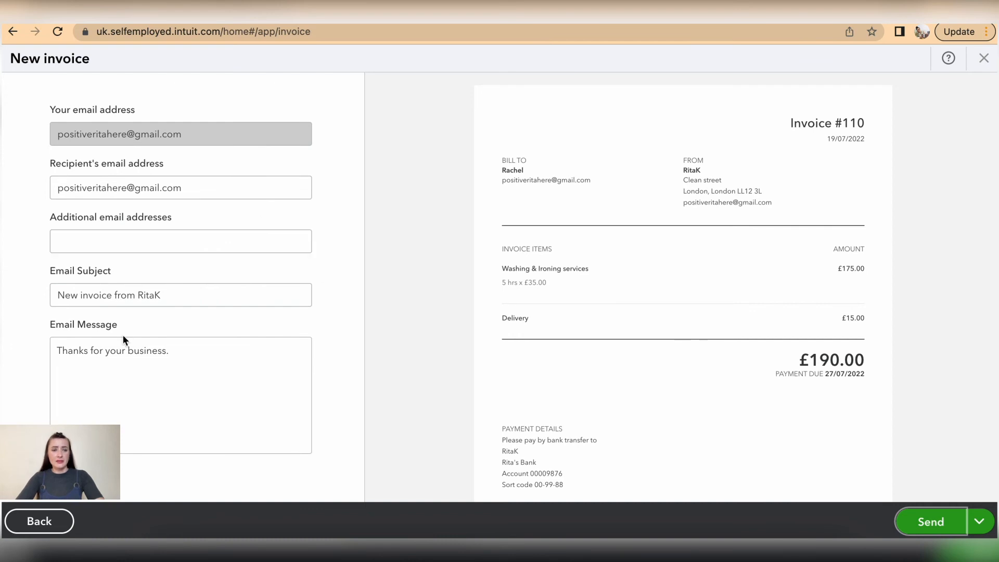
pyautogui.moveTo(127, 223)
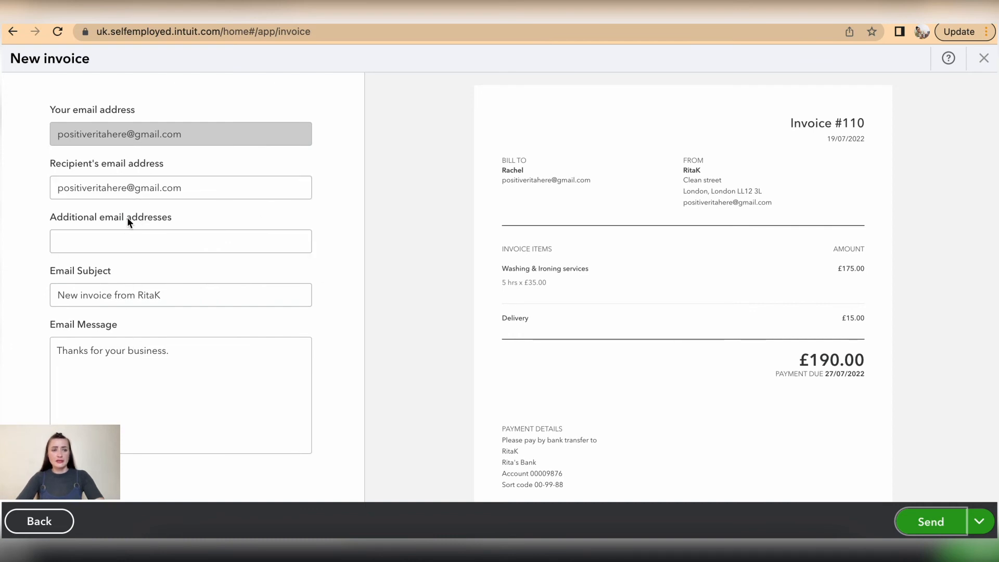
# Review the email preview and send invoice 110 for £190 to Rachel.
pyautogui.click(180, 240)
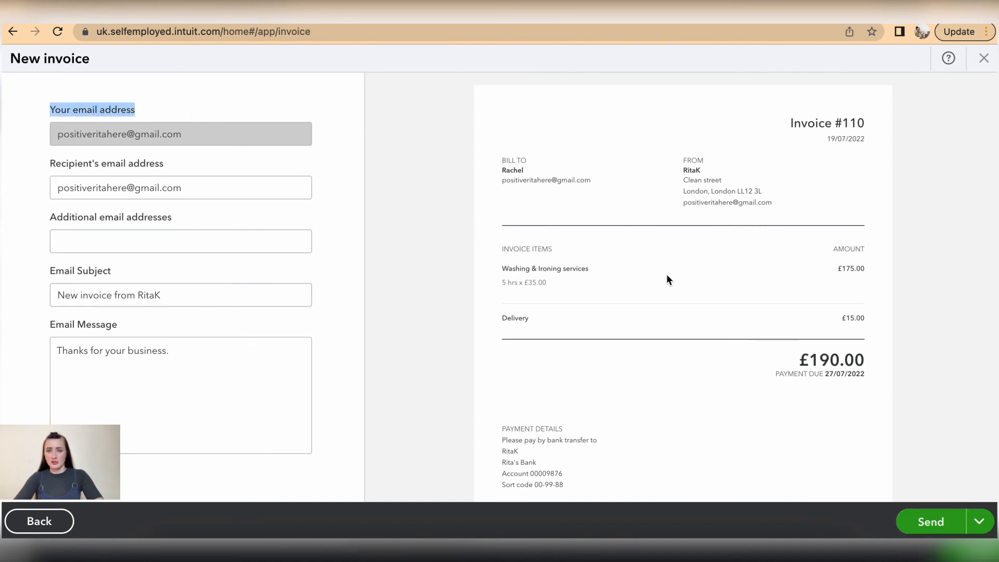
pyautogui.scroll(-3)
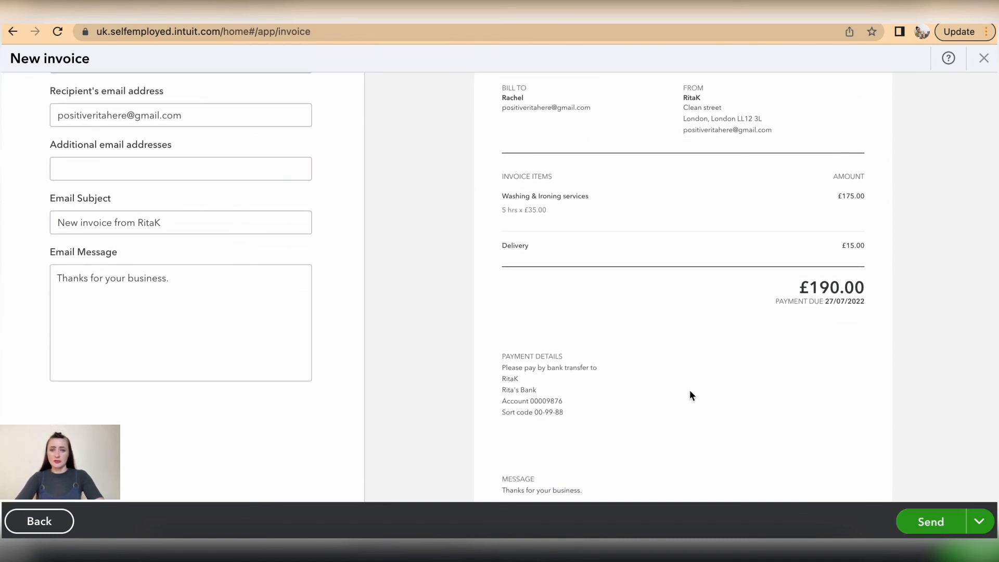
pyautogui.scroll(-3)
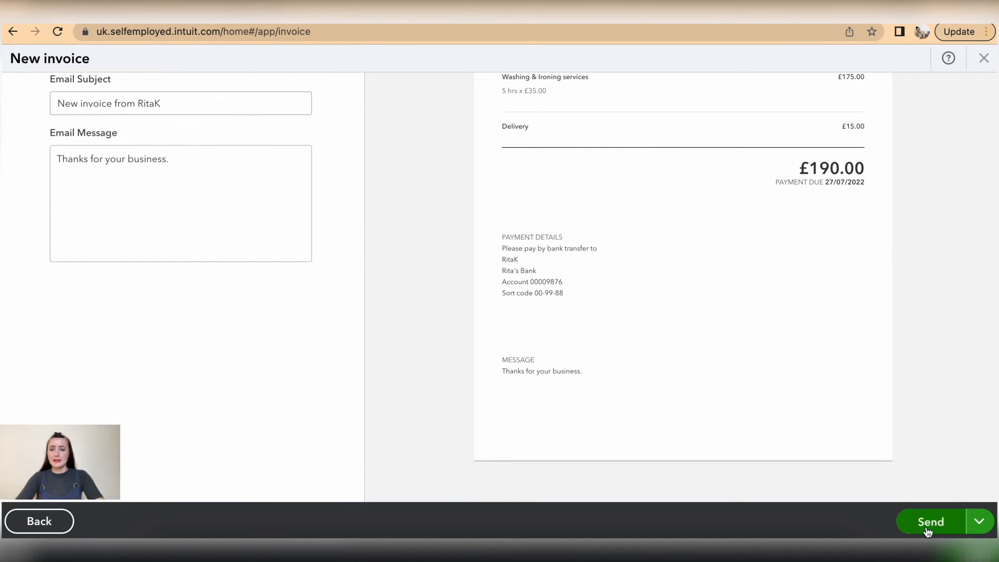
pyautogui.click(980, 521)
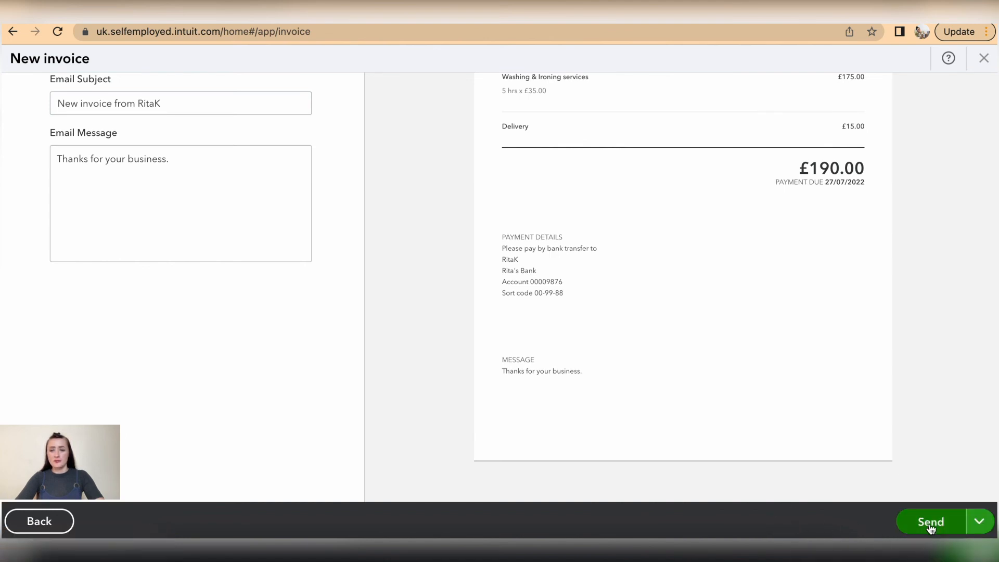
pyautogui.click(931, 522)
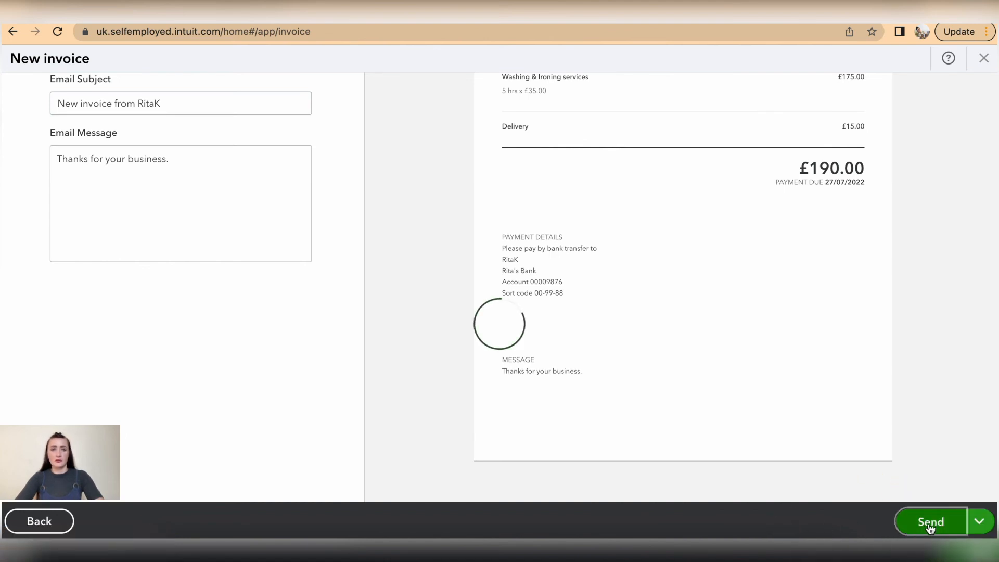
pyautogui.click(931, 521)
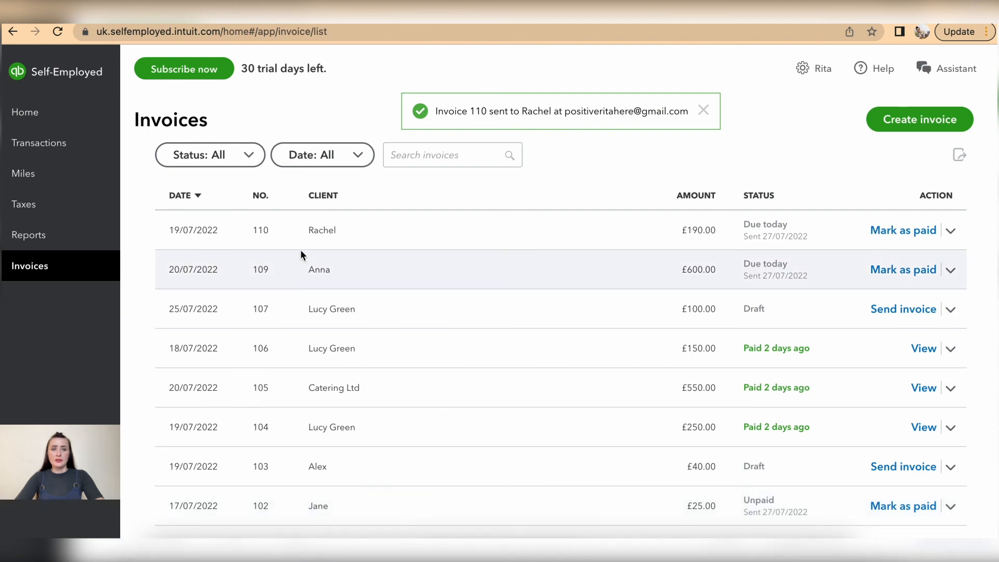